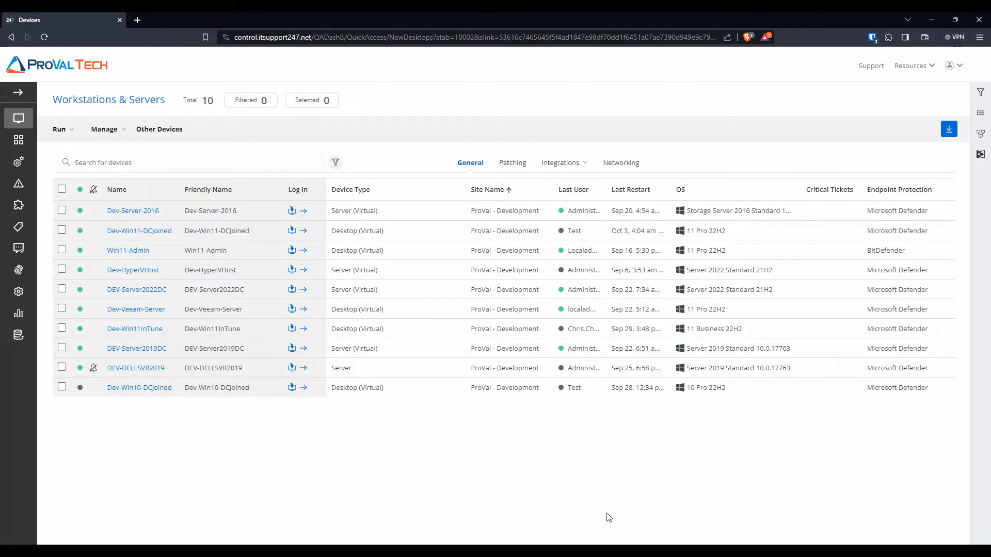
pyautogui.moveTo(229, 179)
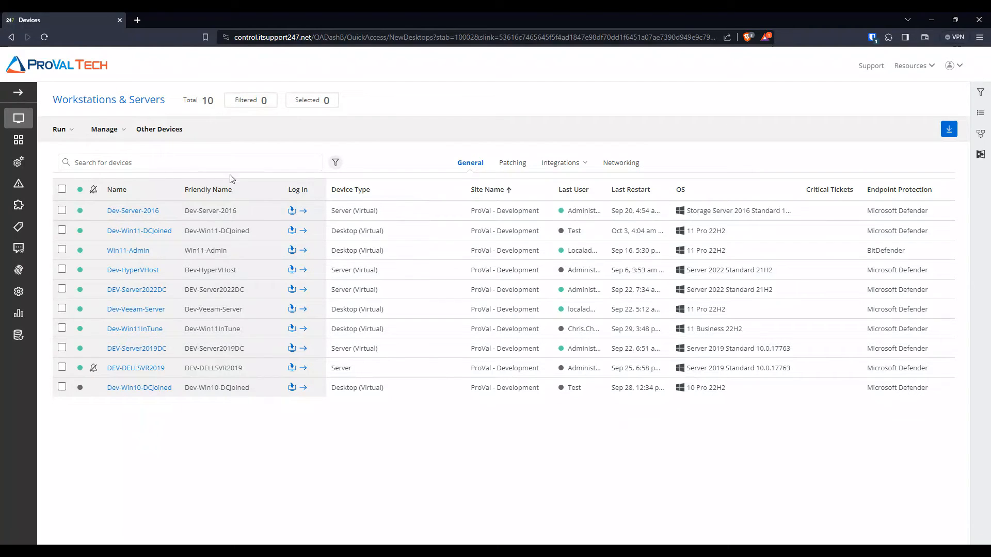
# - Expand the left navigation and go to Settings > RMM Setup
pyautogui.click(19, 118)
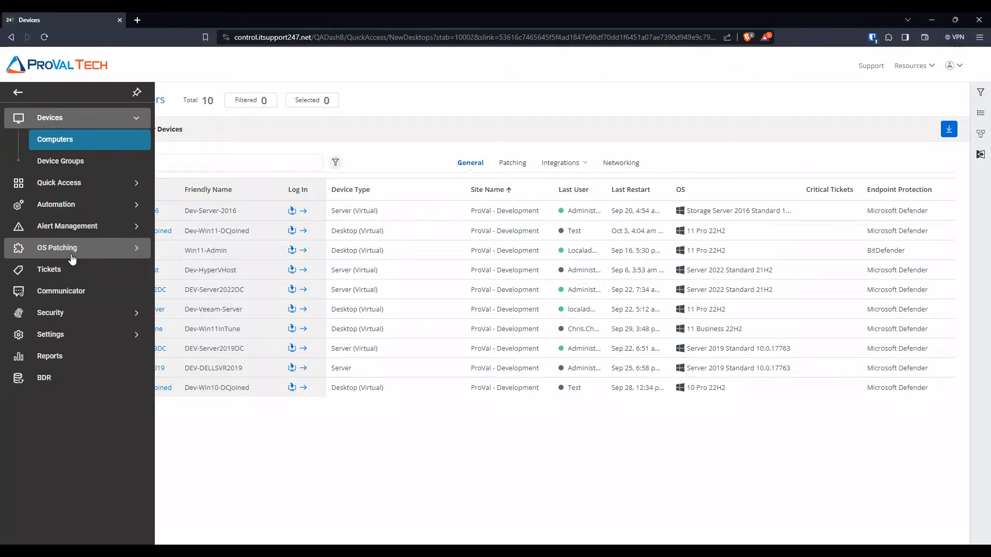
pyautogui.click(50, 334)
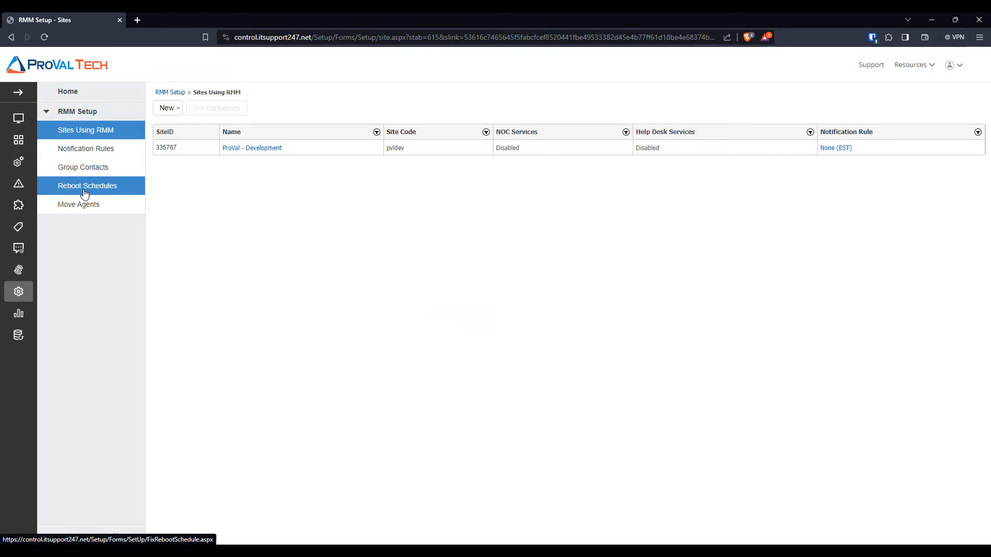
# - Open the empty Reboot Schedules page from the RMM Setup menu
pyautogui.click(87, 185)
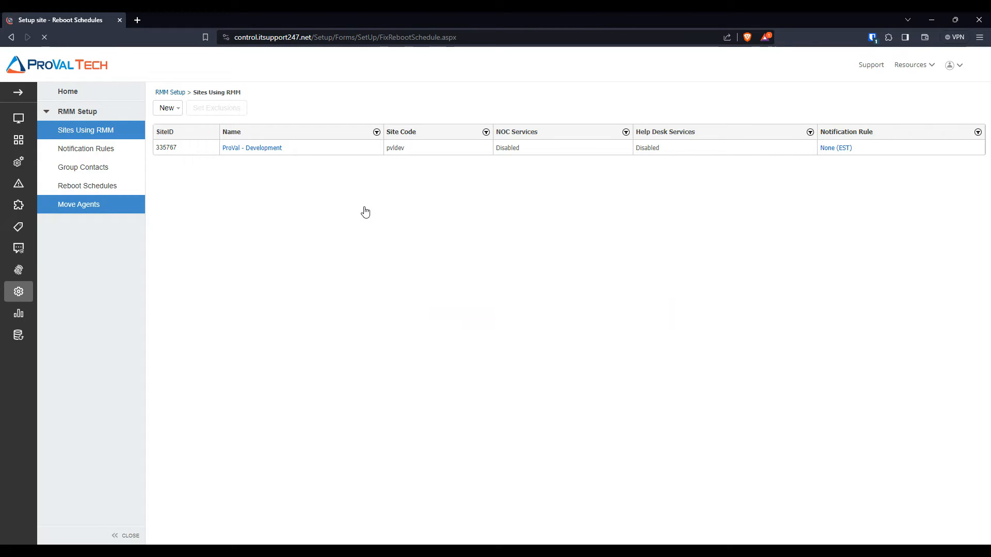
pyautogui.click(87, 185)
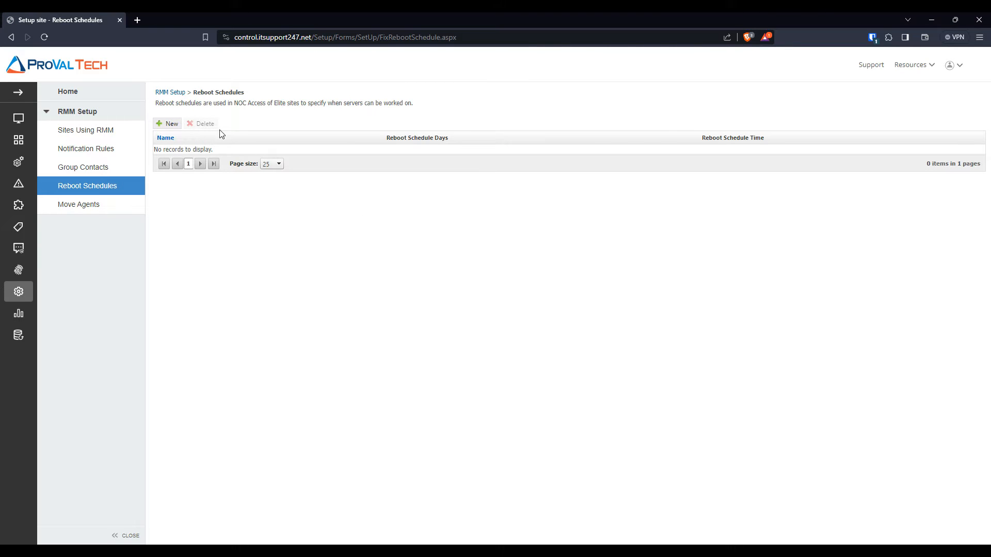
pyautogui.moveTo(432, 260)
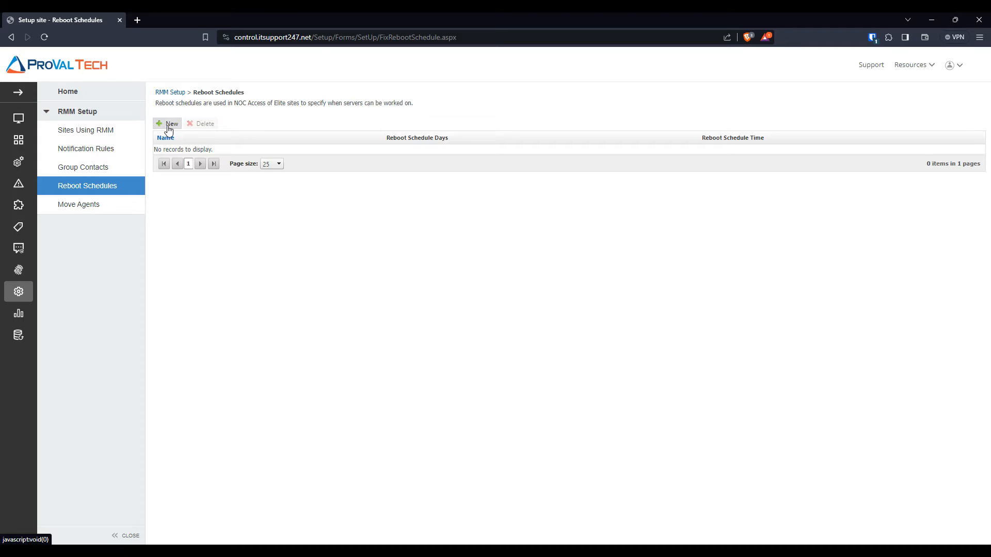
# - Start a new reboot schedule named 'Weekend test'
pyautogui.click(169, 124)
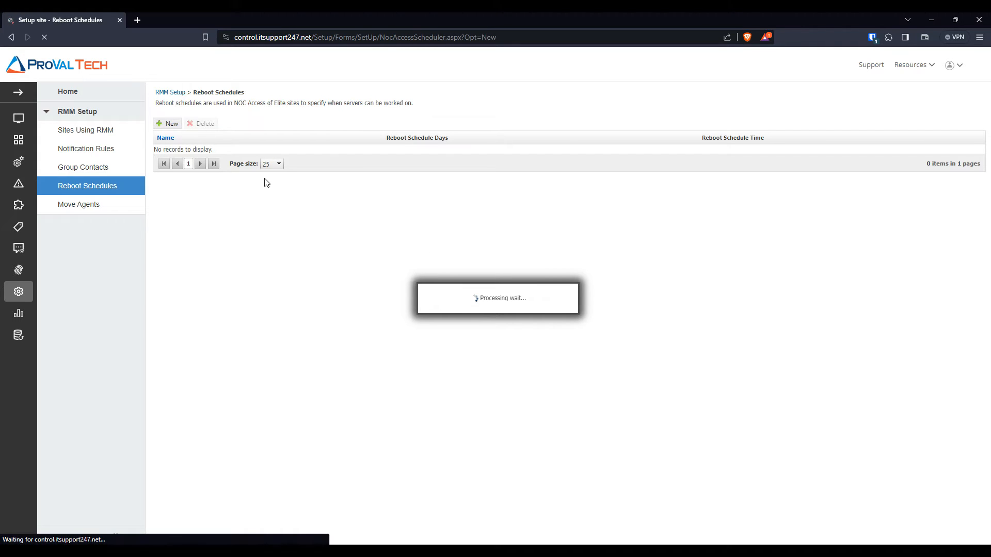
pyautogui.click(167, 123)
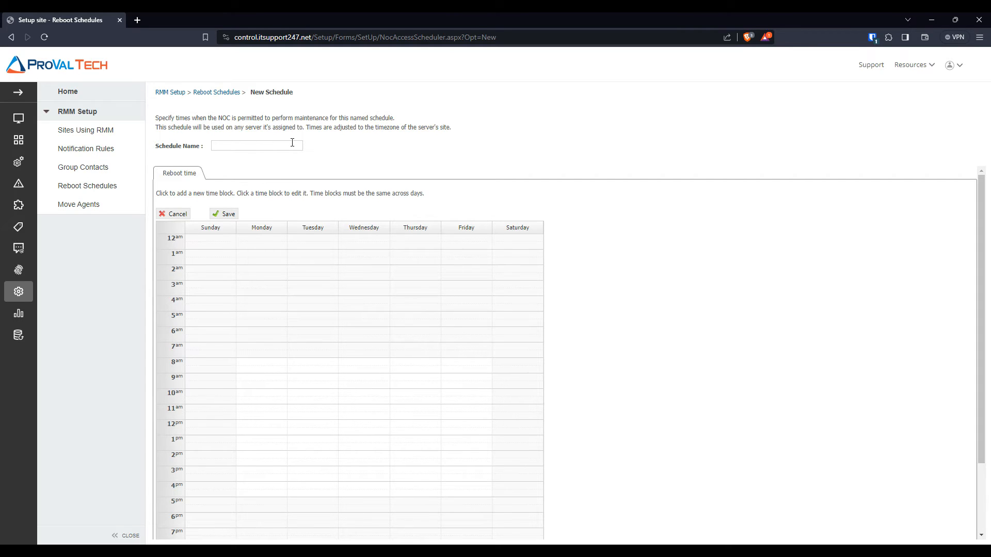
pyautogui.write('Weekend test')
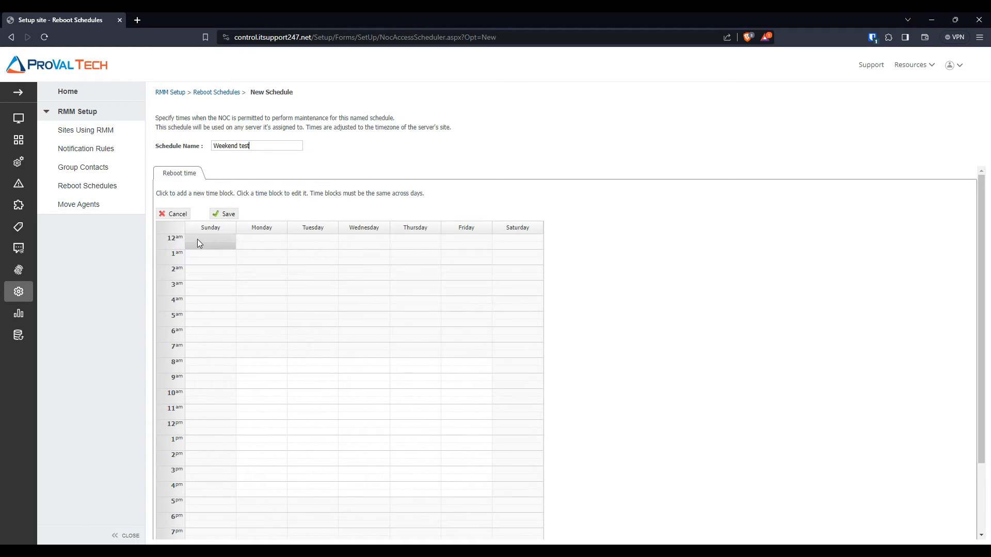
# - Add a 12:00 AM–11:59 PM time block on Sunday and Saturday
pyautogui.click(211, 242)
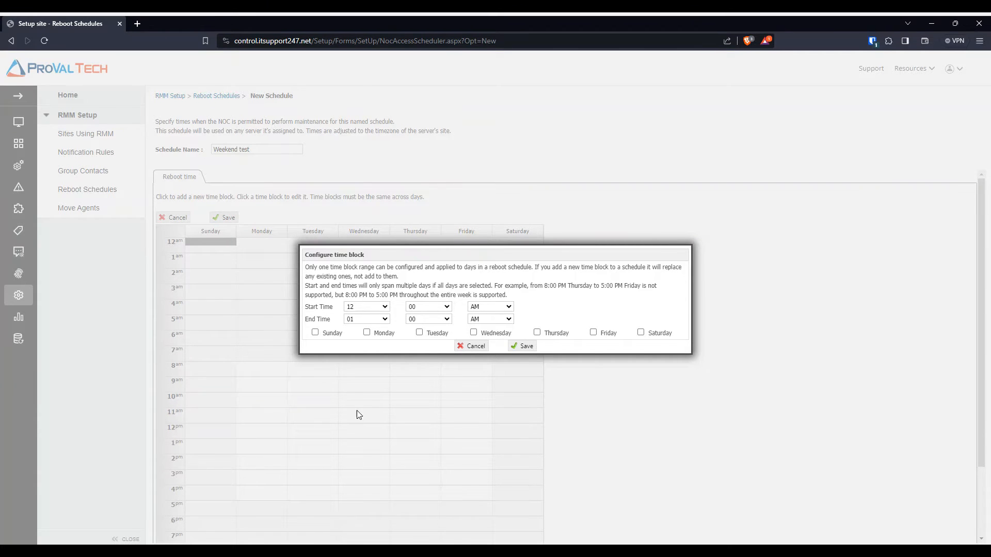
pyautogui.click(366, 318)
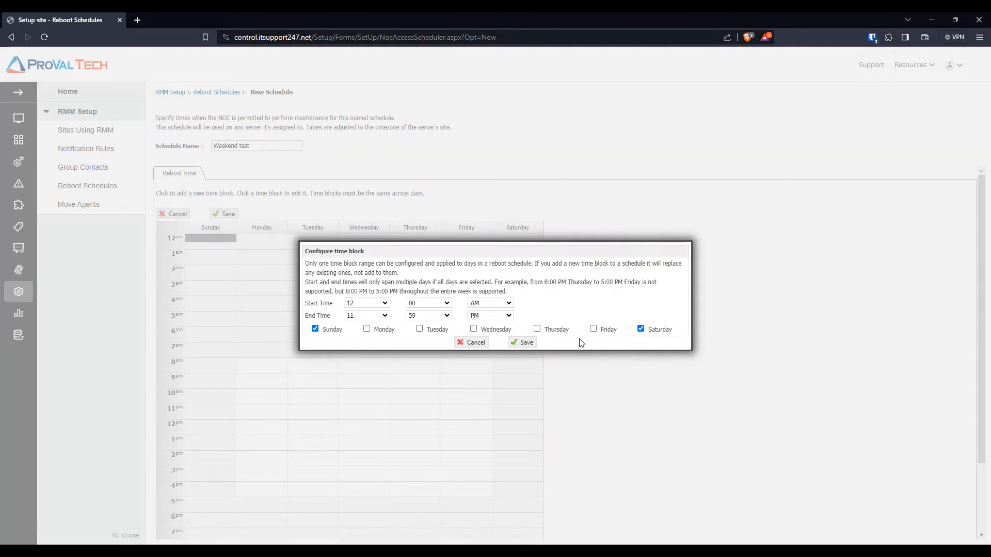
pyautogui.click(525, 342)
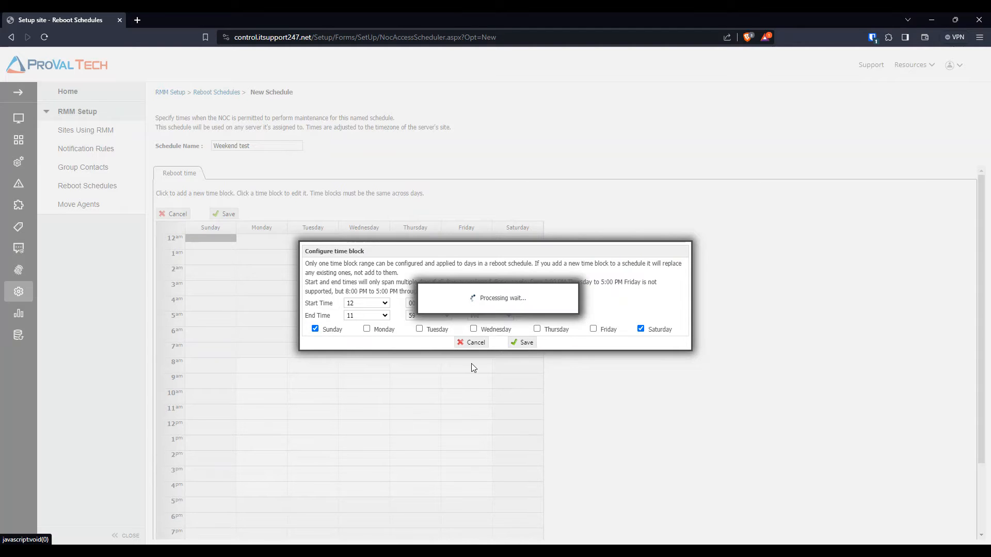
pyautogui.click(521, 342)
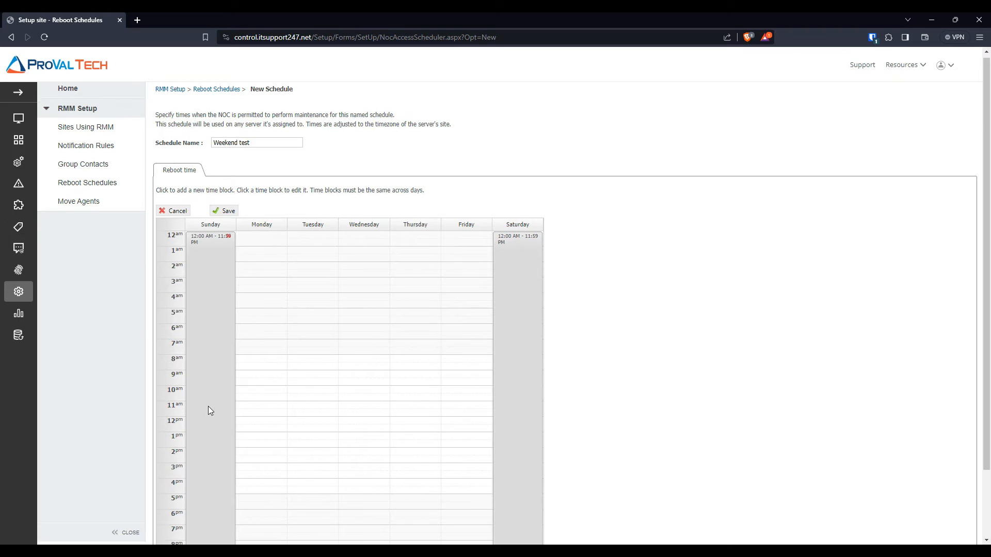
pyautogui.scroll(-3)
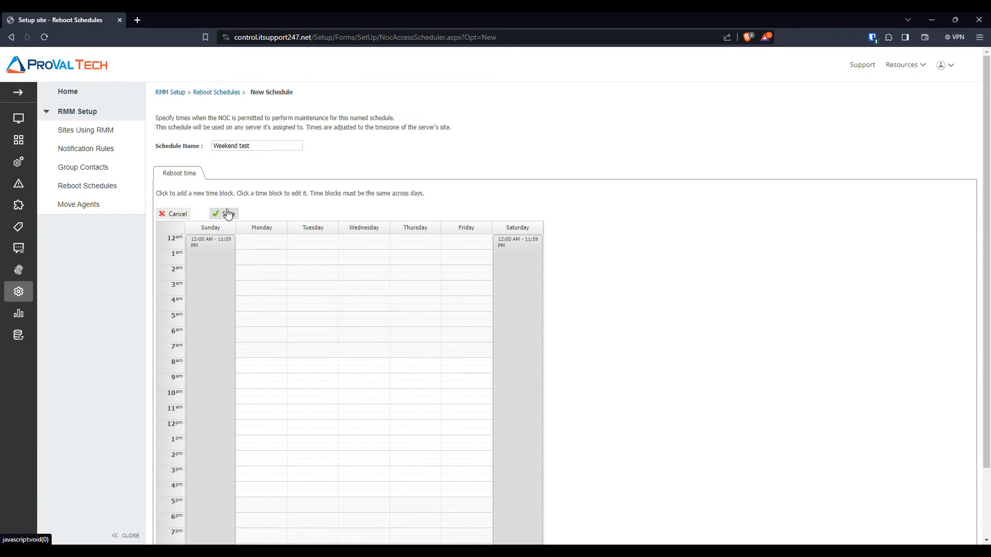
# - Save Weekend test, listed for Sun,Sat from 12:00 AM to 11:59 PM
pyautogui.click(225, 214)
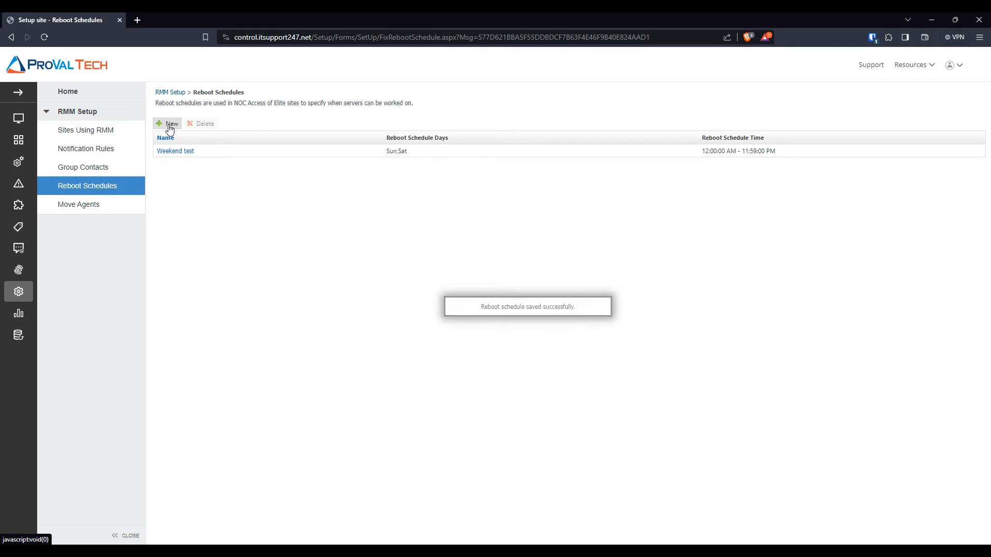
pyautogui.click(167, 123)
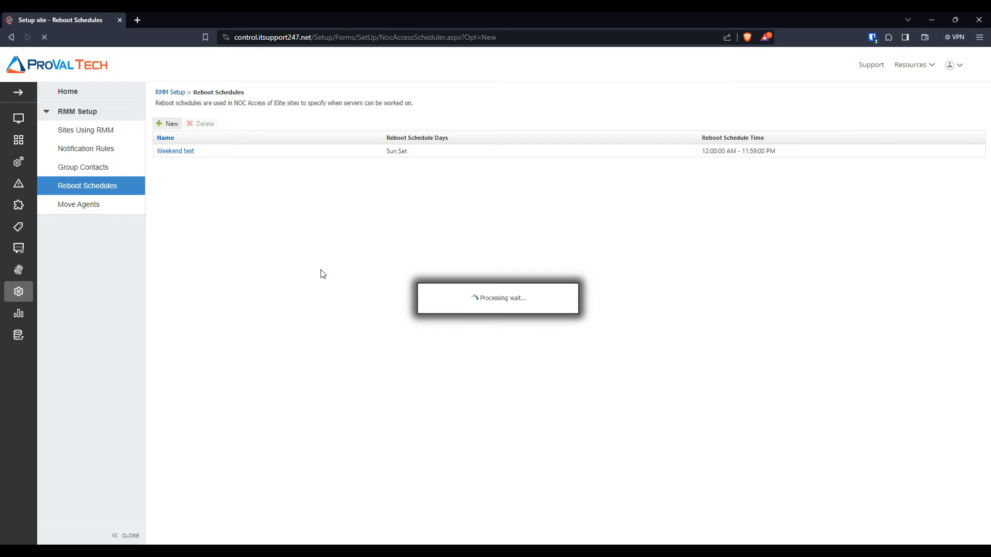
# - Name the schedule 'Morning Test' with a Monday–Friday 12:00 AM–7:00 AM block
pyautogui.click(167, 123)
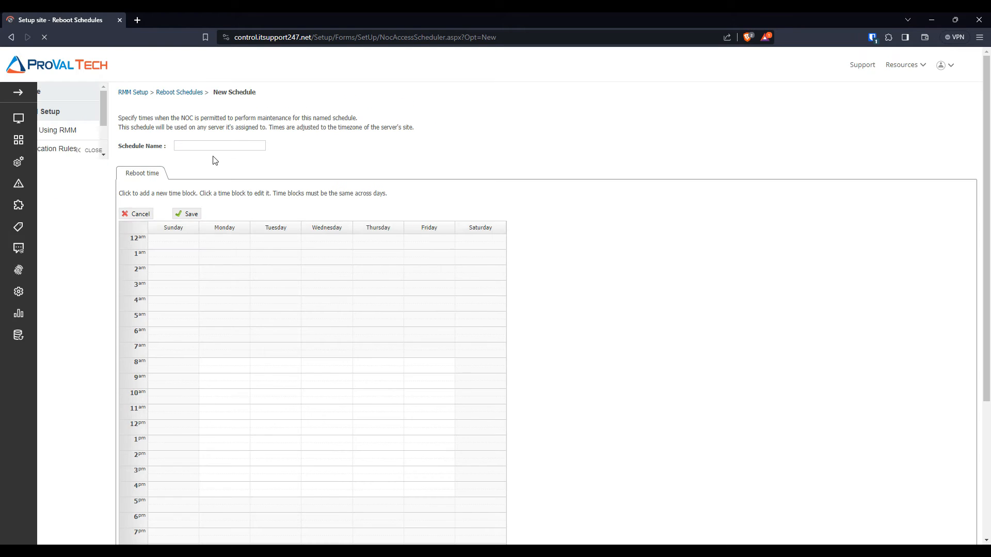
pyautogui.write('Morning Test')
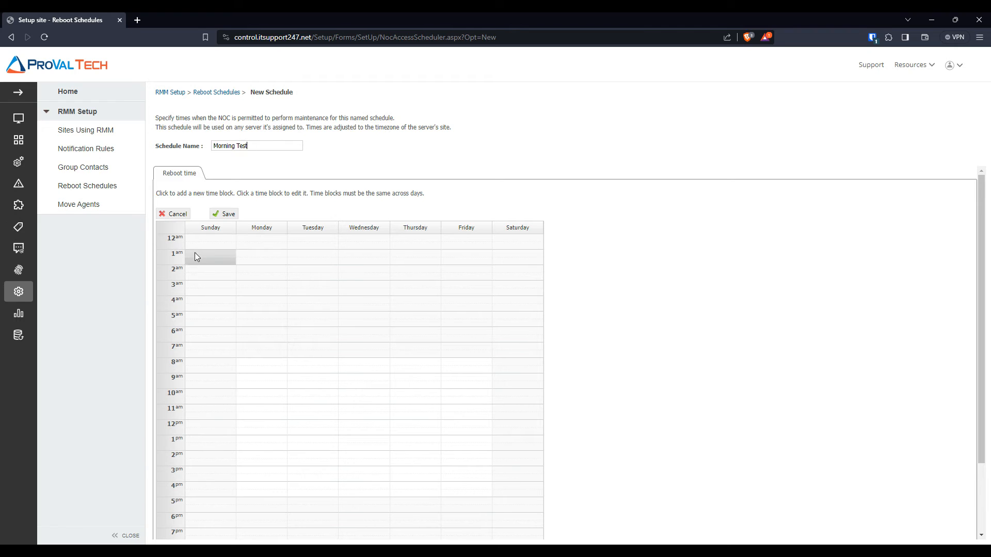
pyautogui.moveTo(237, 166)
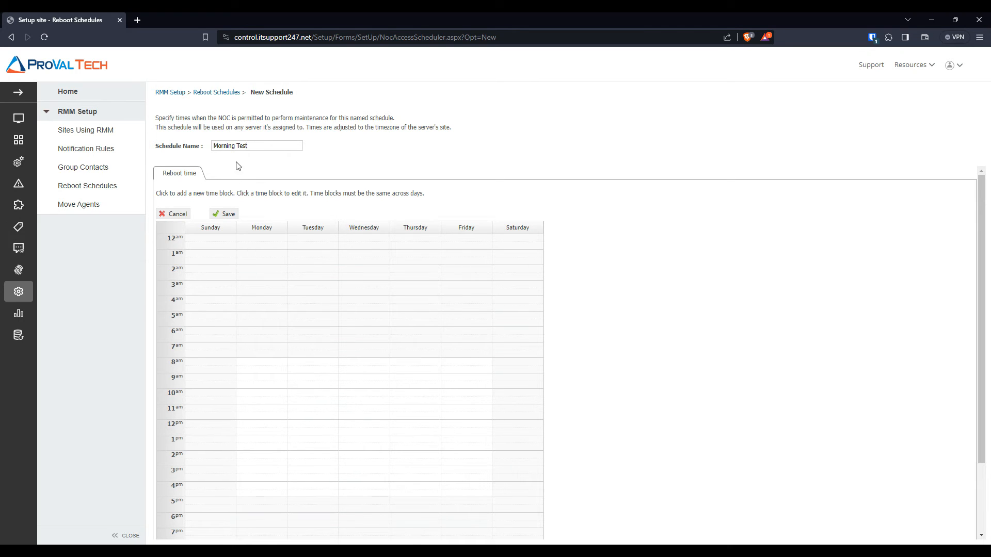
pyautogui.click(261, 237)
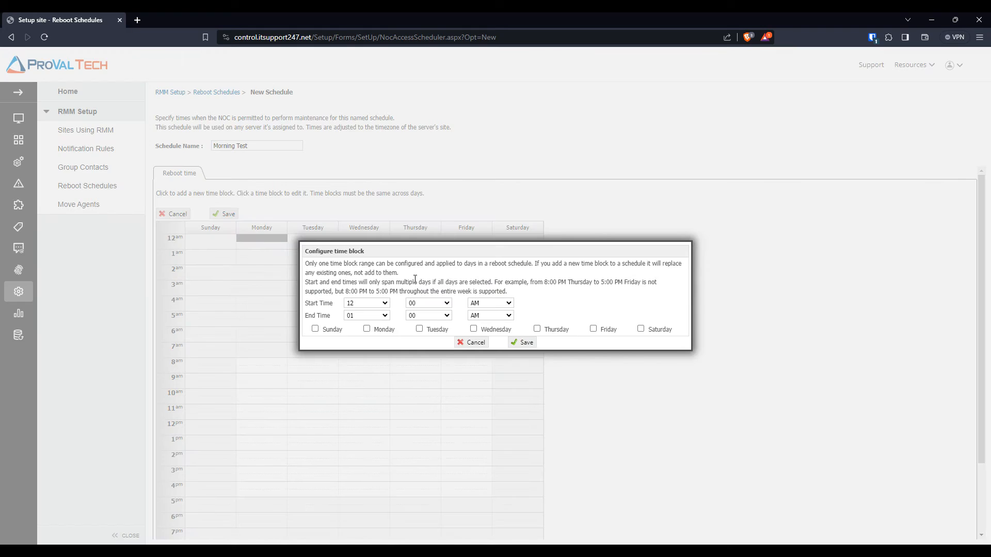
pyautogui.click(367, 329)
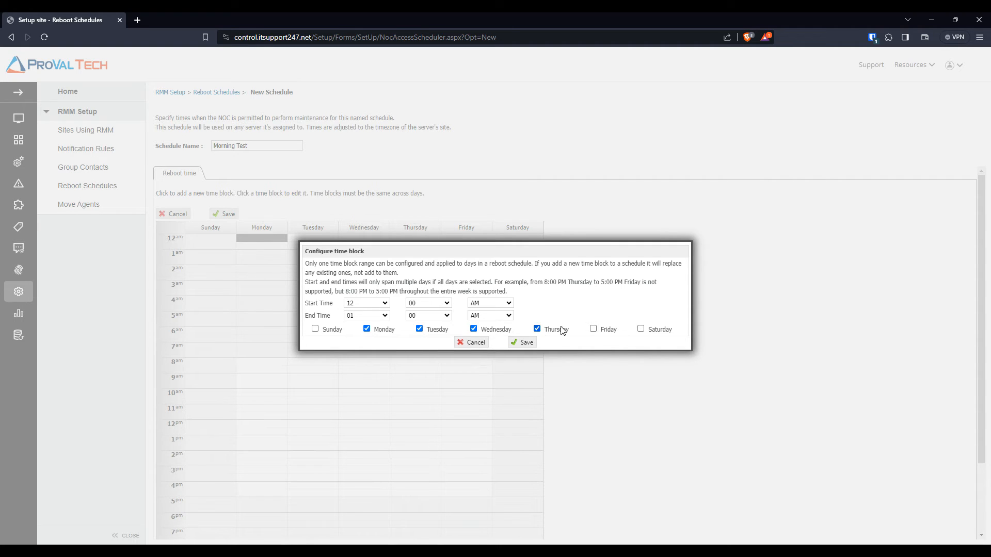
pyautogui.click(593, 329)
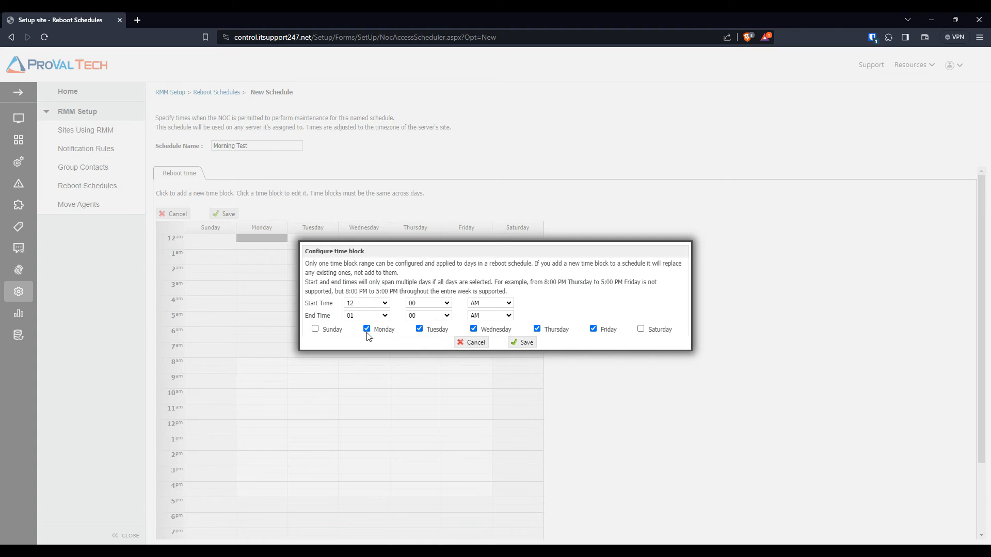
pyautogui.moveTo(375, 300)
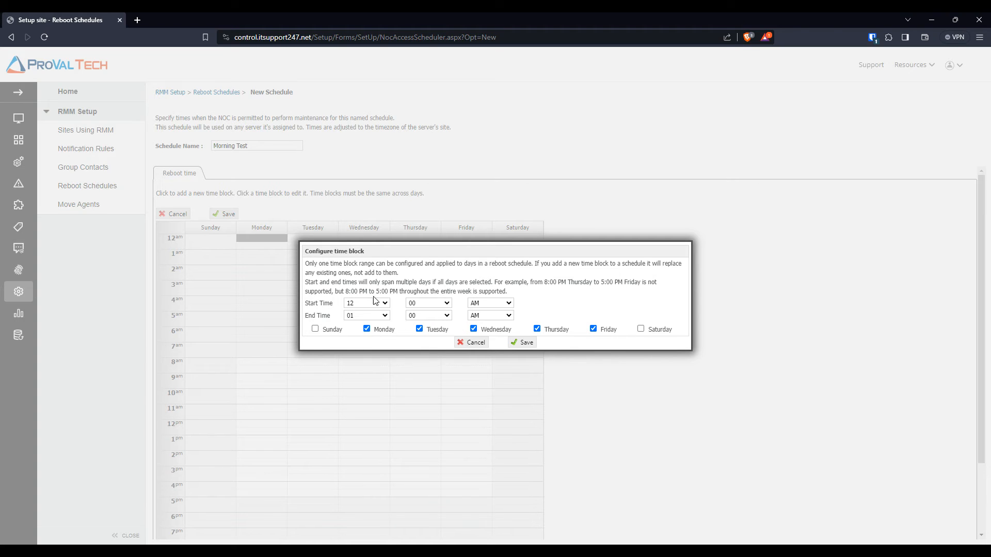
pyautogui.moveTo(398, 327)
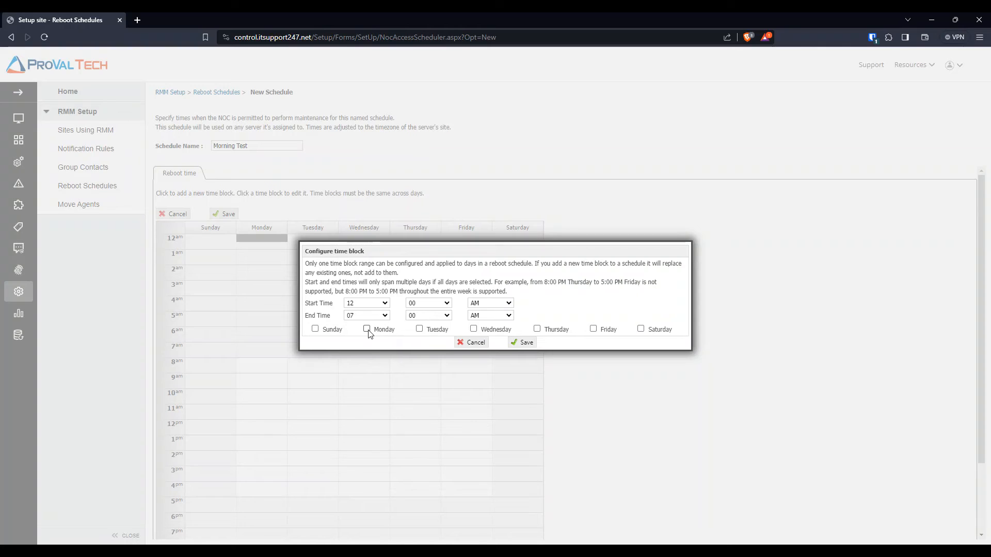
pyautogui.click(474, 329)
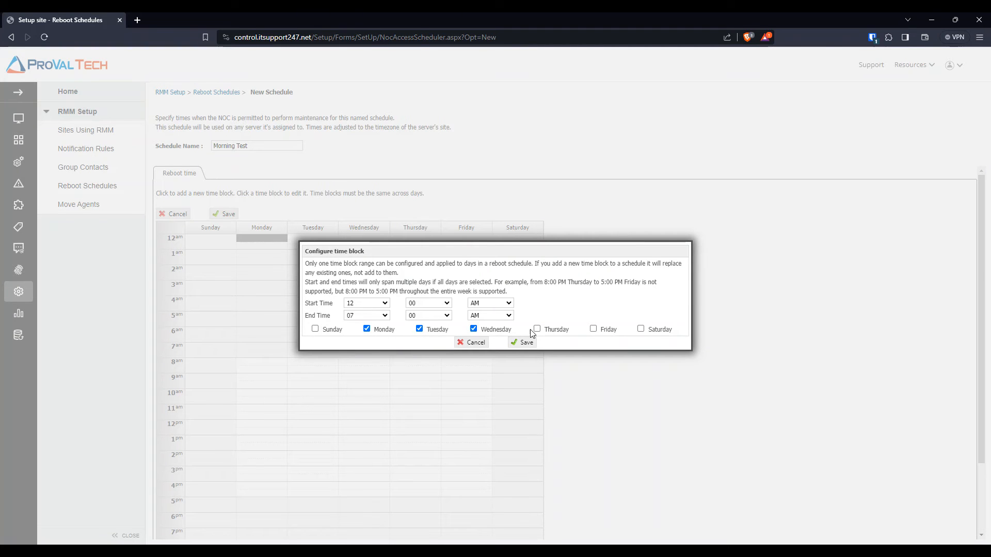
pyautogui.click(537, 329)
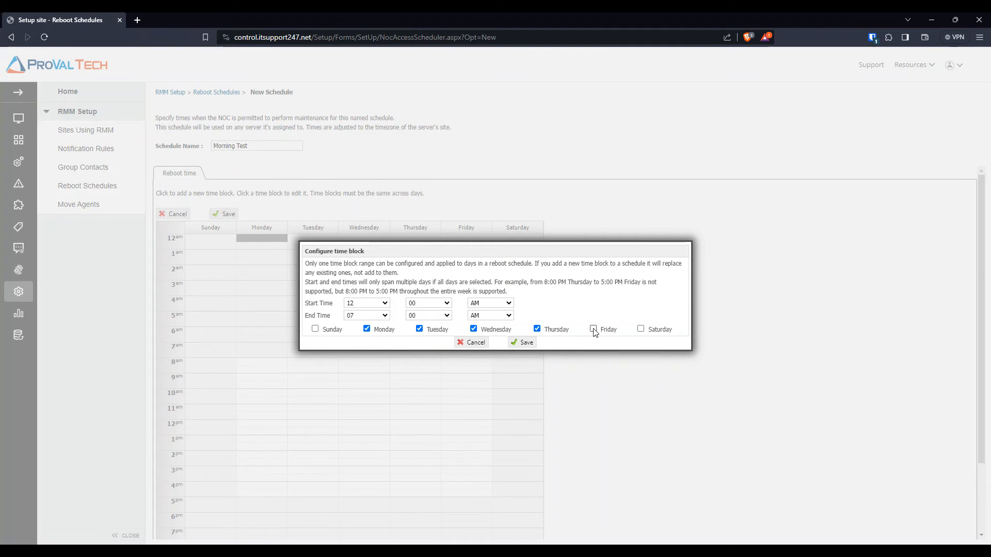
pyautogui.click(521, 342)
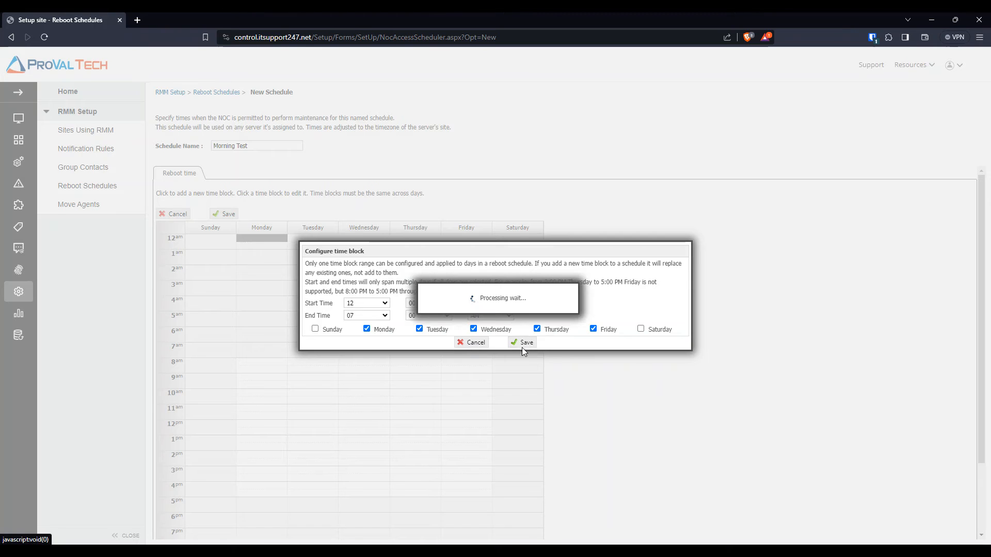
pyautogui.click(521, 342)
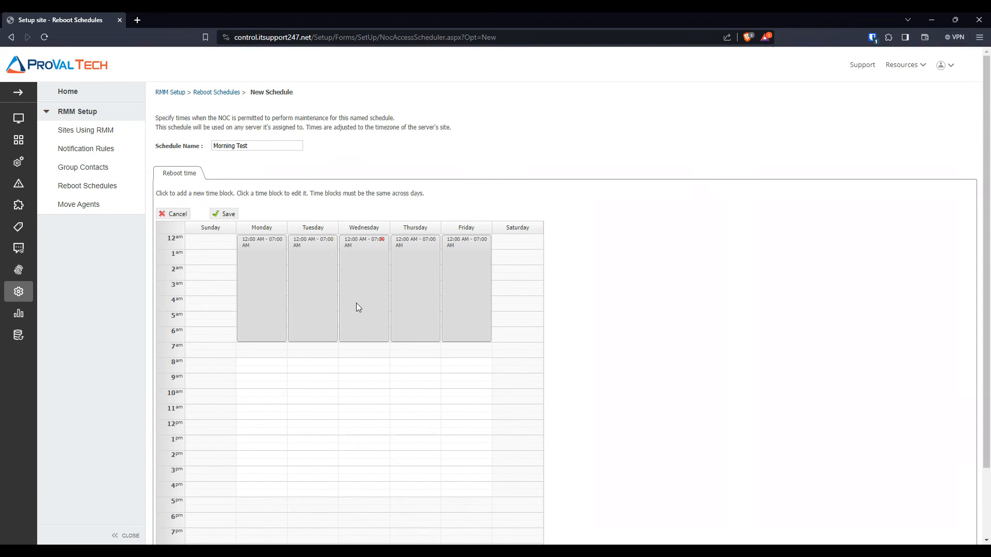
# - Save Morning Test so it is listed alongside Weekend test
pyautogui.click(224, 214)
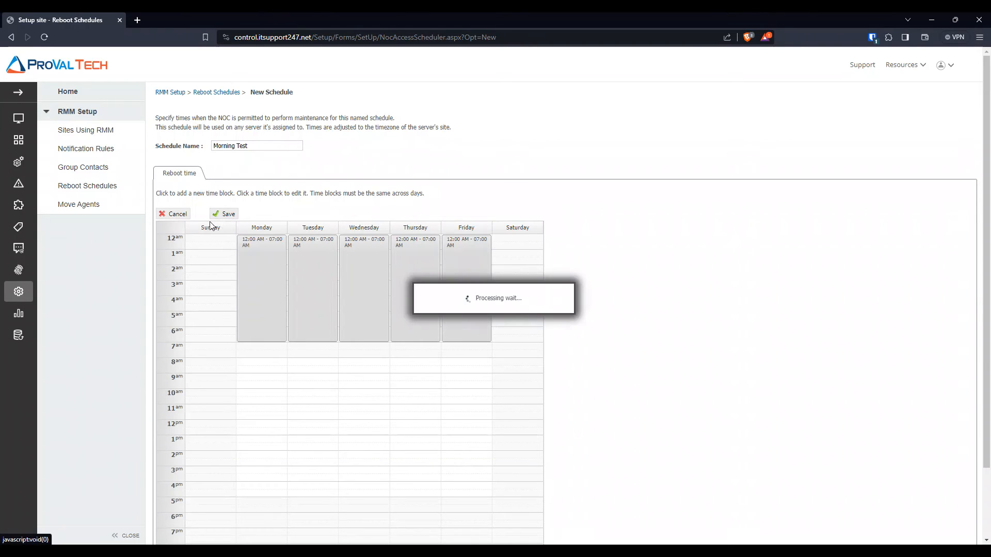
pyautogui.click(225, 214)
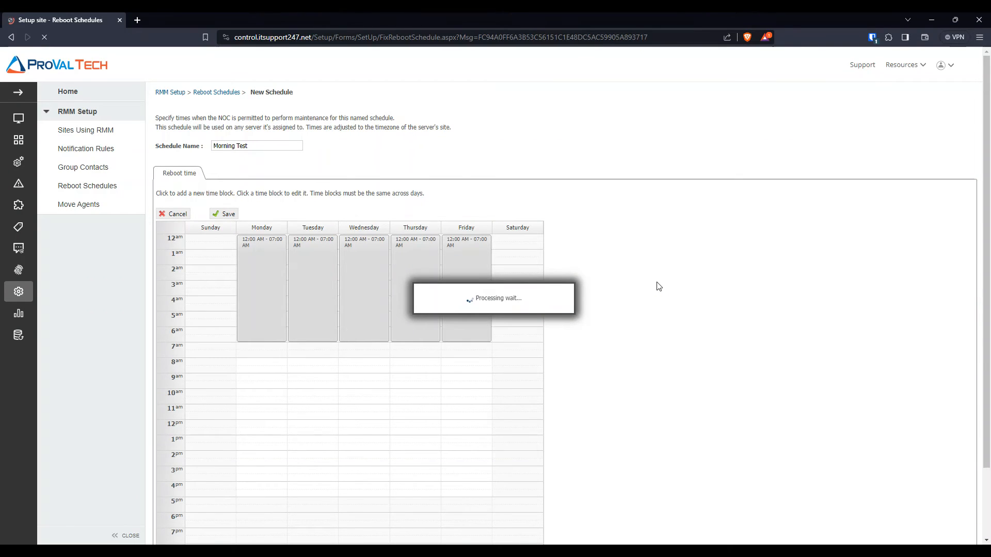
pyautogui.click(223, 213)
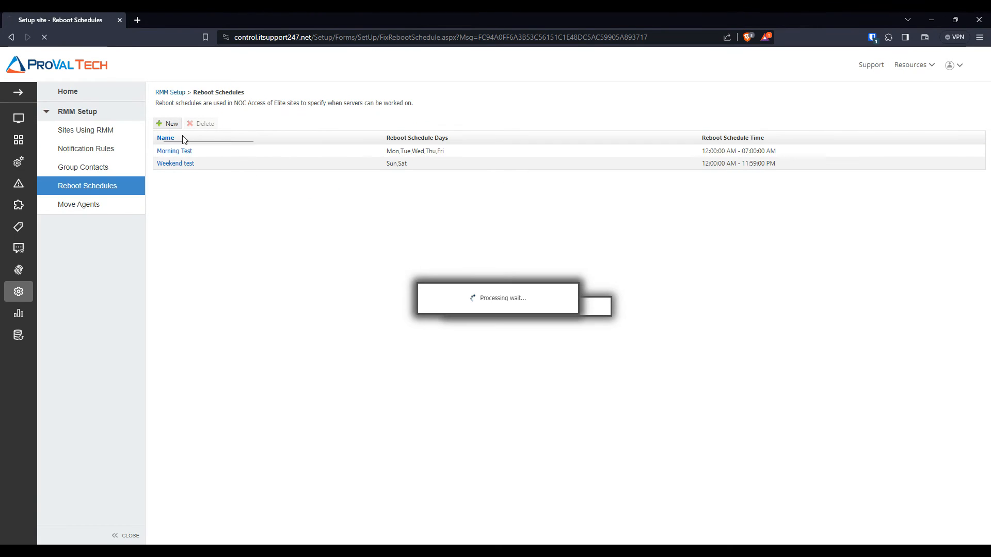
pyautogui.click(166, 123)
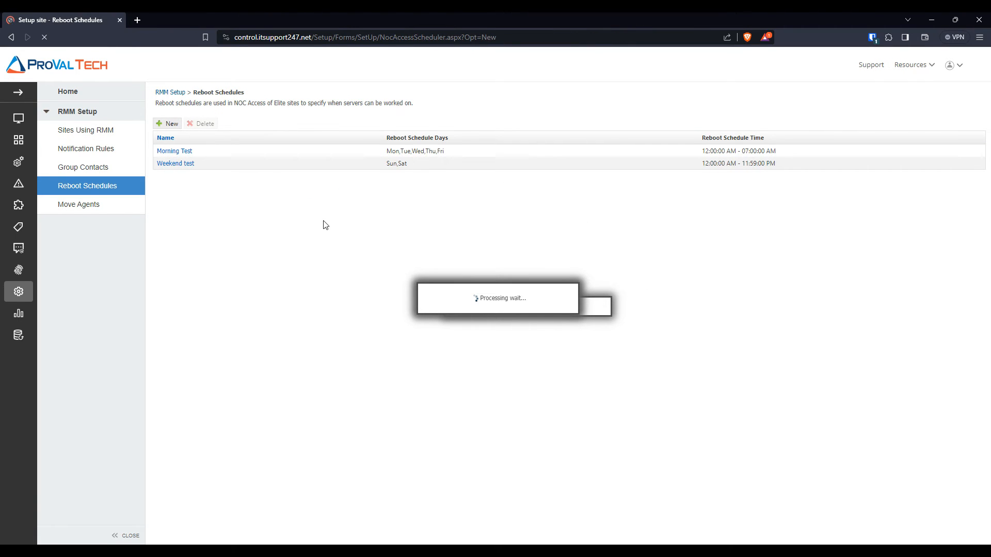
# - Name the schedule 'Afterhours test' and add a Monday–Friday 5:00 PM–11:59 PM block
pyautogui.click(166, 123)
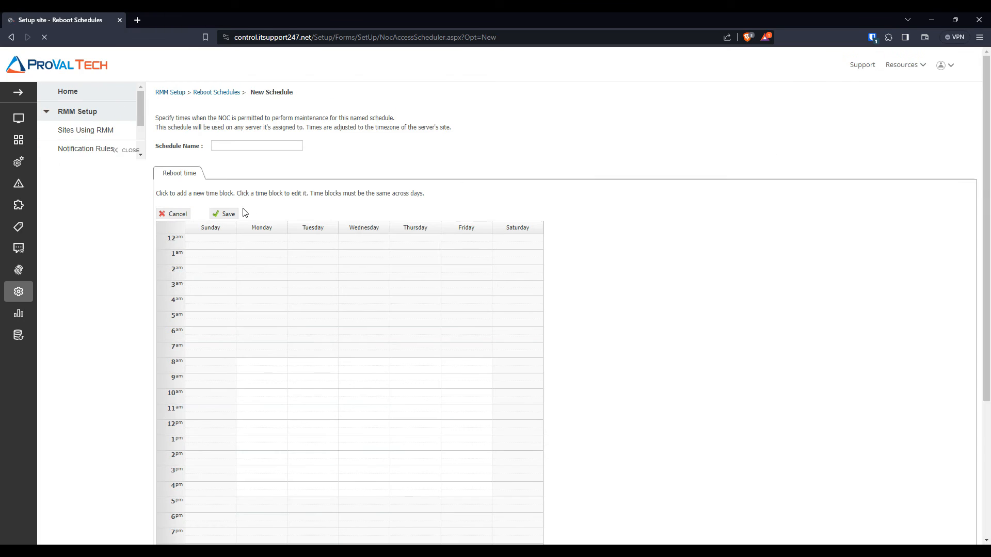
pyautogui.write('Afterhours test')
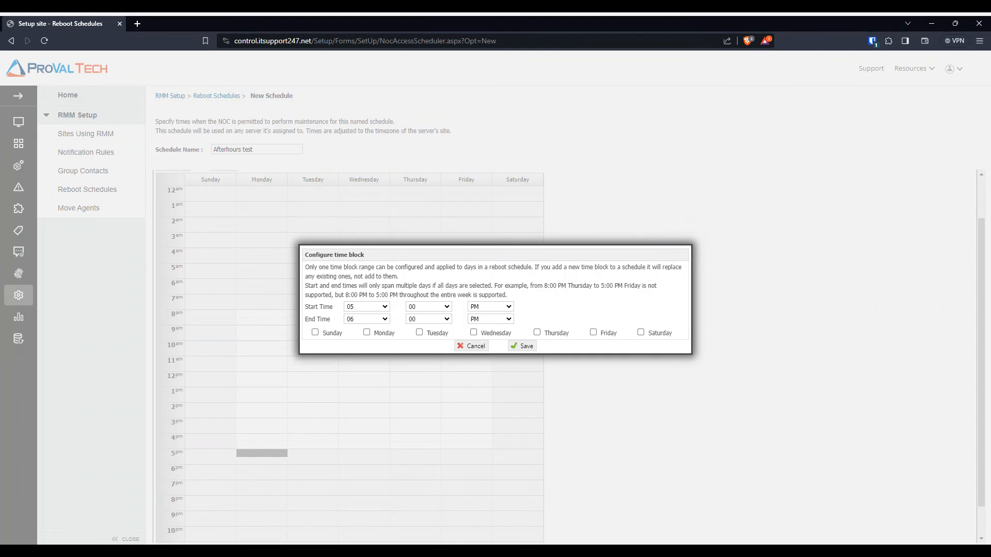
pyautogui.click(365, 319)
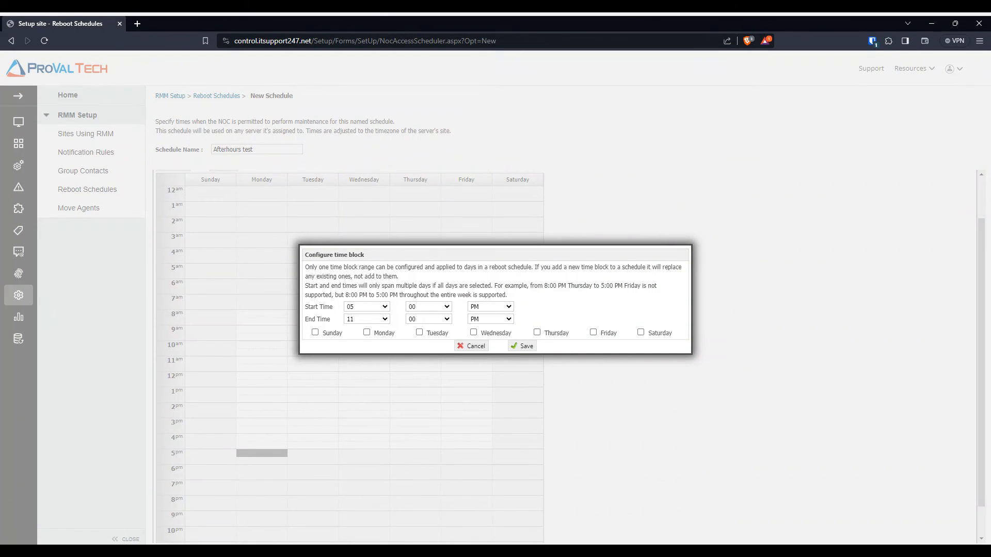
pyautogui.click(428, 319)
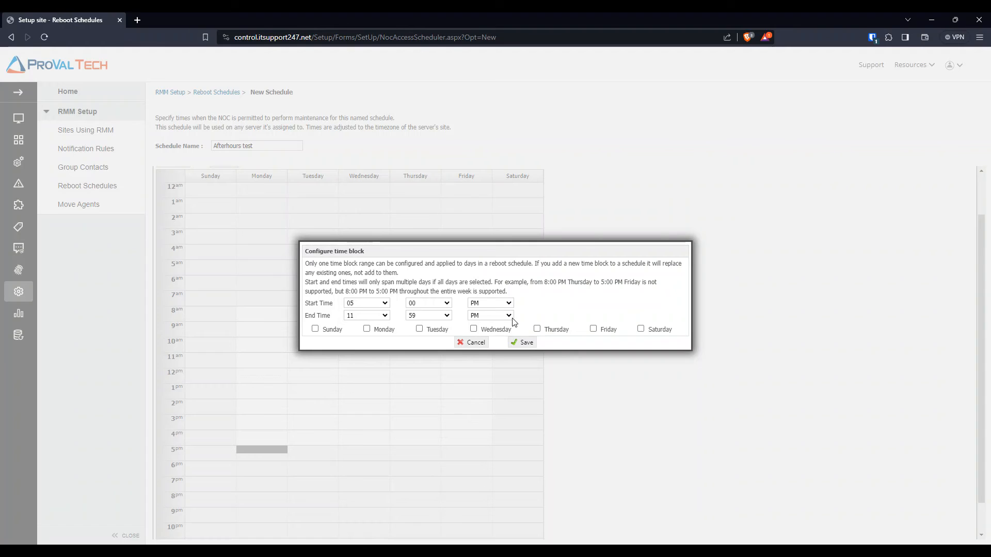
pyautogui.moveTo(470, 322)
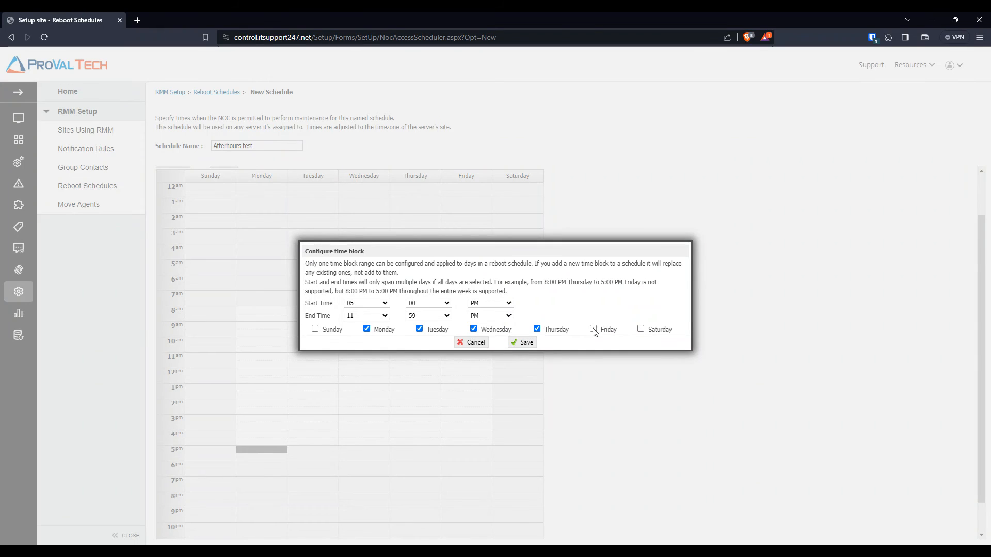
pyautogui.click(521, 342)
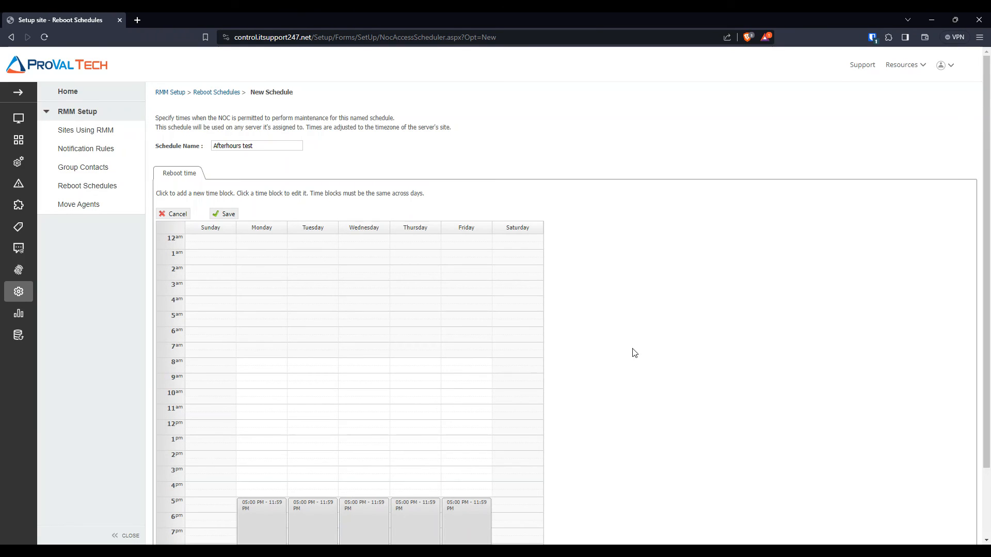
pyautogui.scroll(-3)
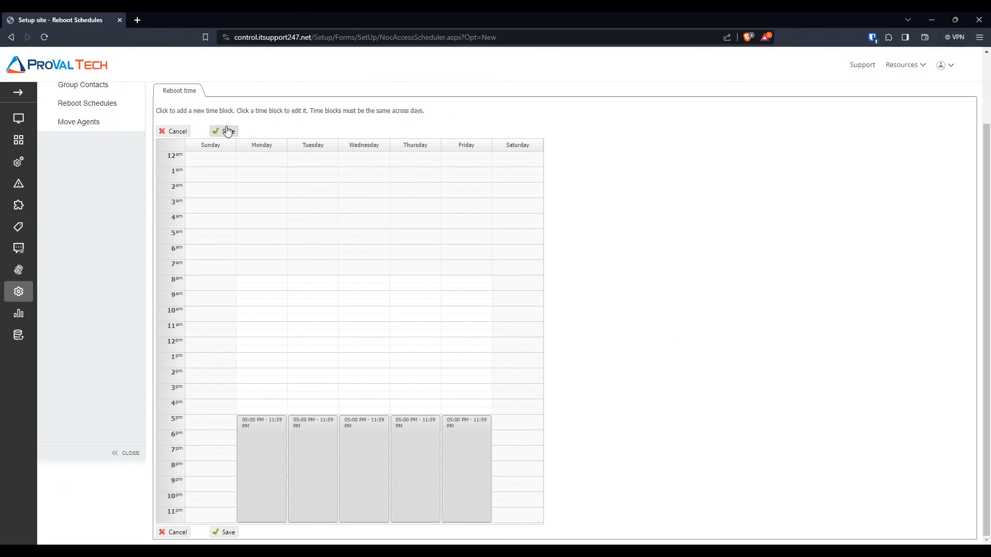
# - Save Afterhours test, listed for Mon–Fri from 5:00 PM to 11:59 PM
pyautogui.click(223, 130)
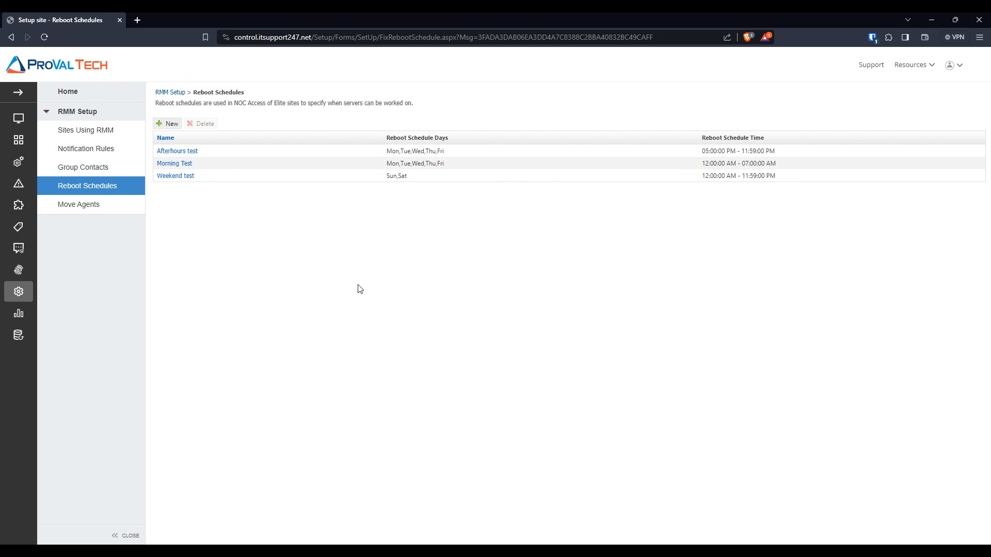
pyautogui.moveTo(369, 289)
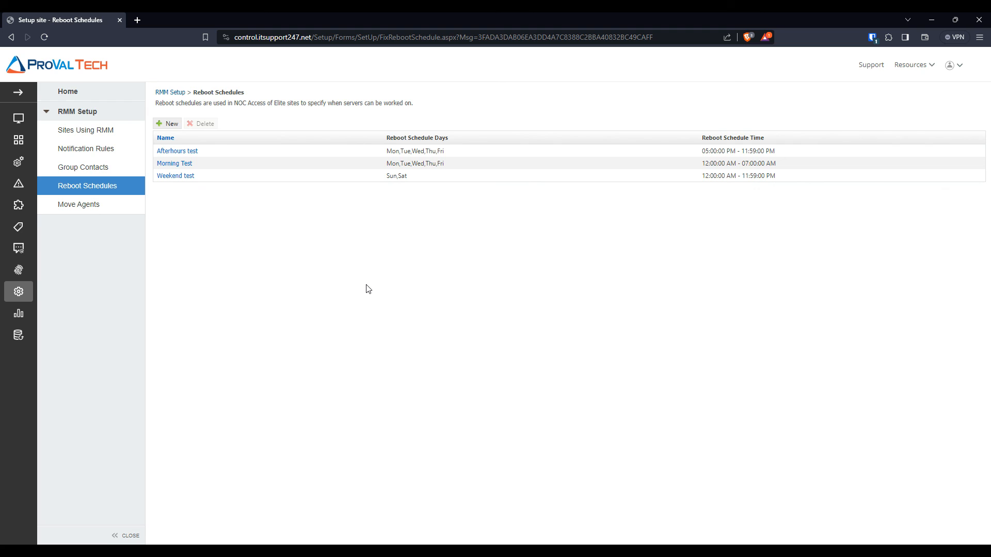